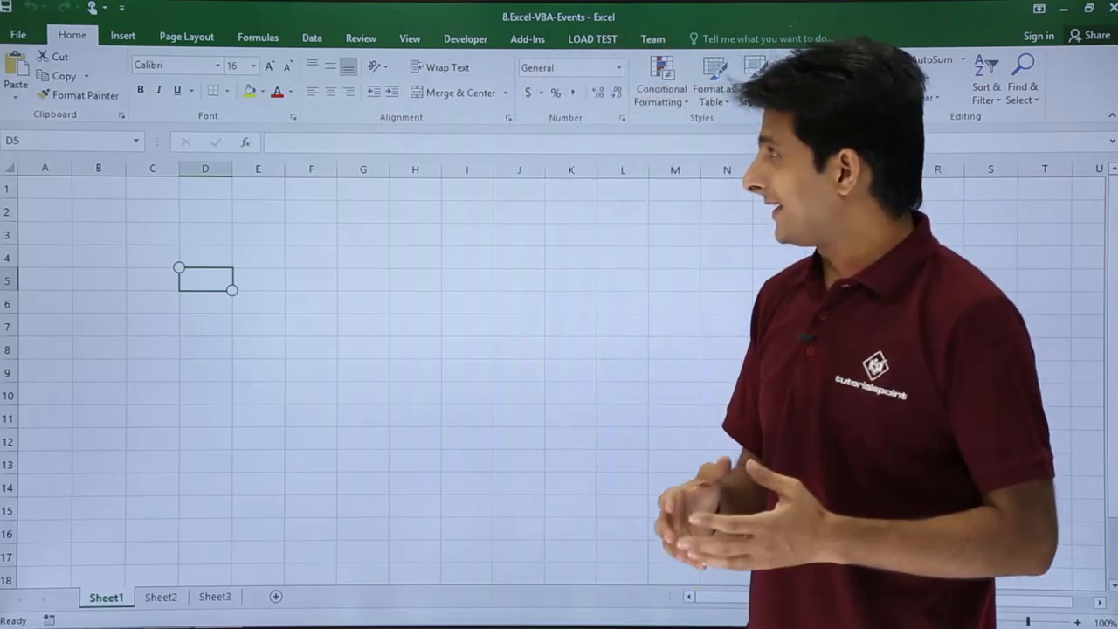
# Open the Visual Basic editor from the Developer tab
pyautogui.click(465, 39)
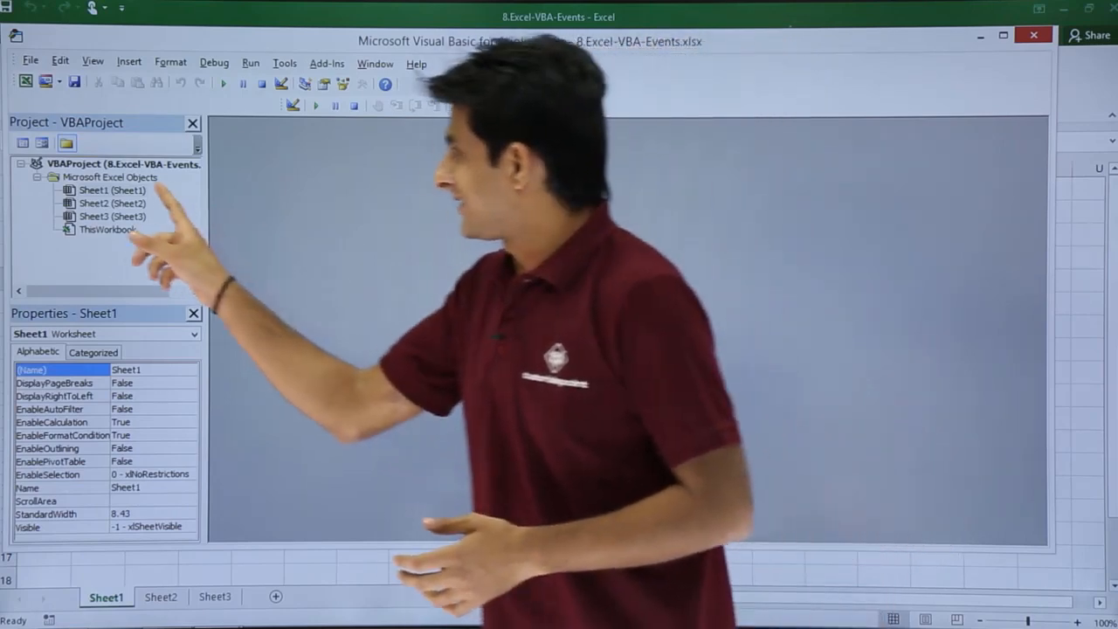
# Create a Worksheet_SelectionChange handler in Sheet1's code module
pyautogui.doubleClick(112, 190)
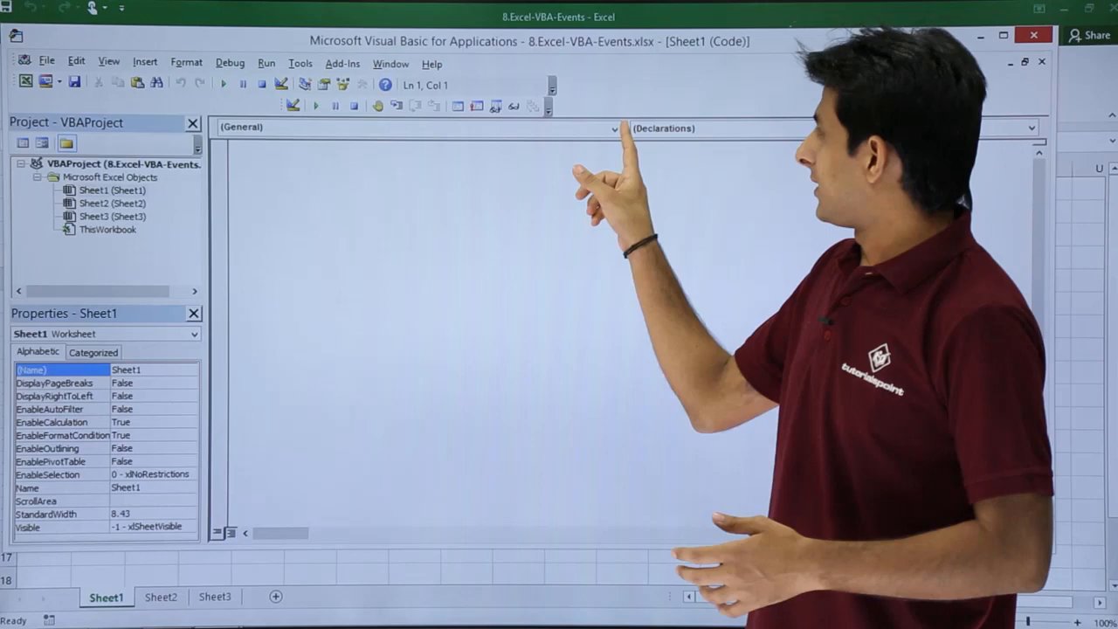
pyautogui.click(614, 128)
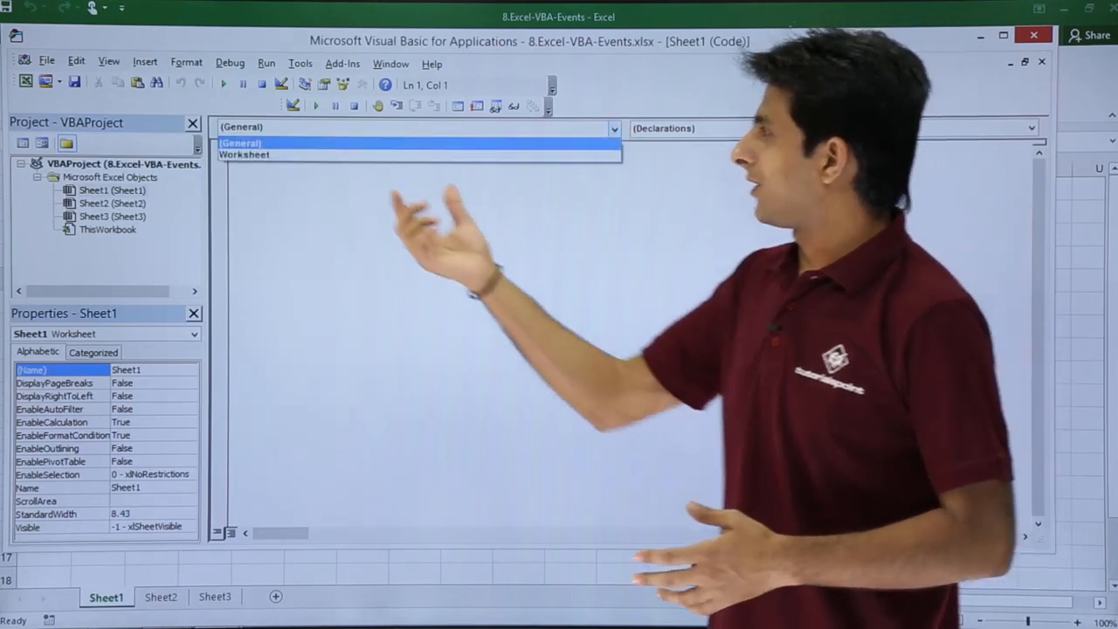
pyautogui.click(245, 154)
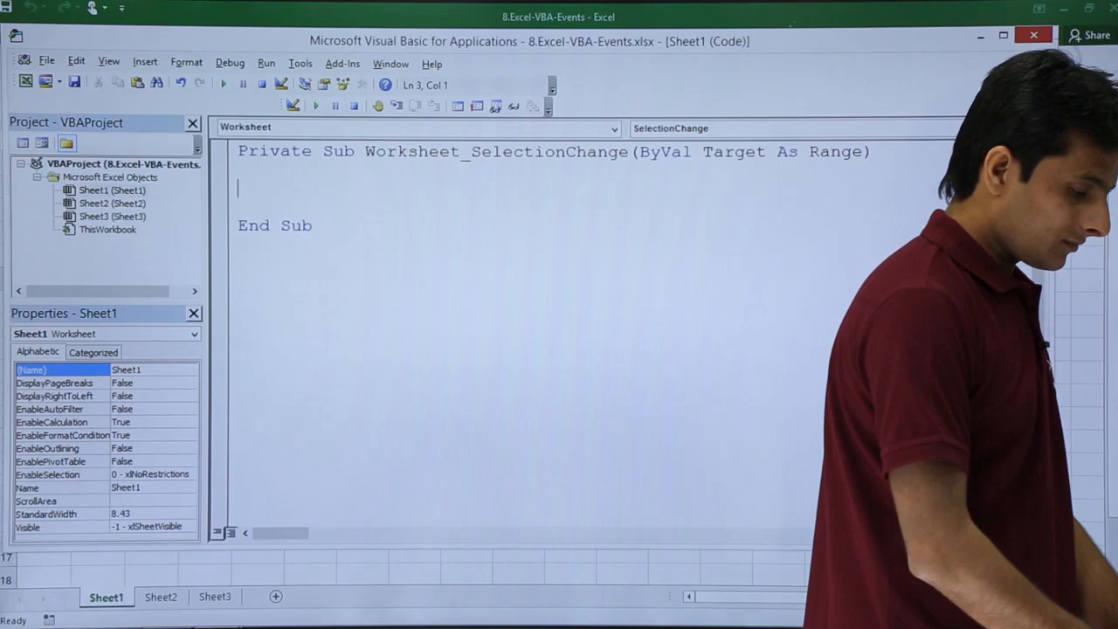
# Add the line Target.Interior.Color = vbRed to the handler
pyautogui.write('target.')
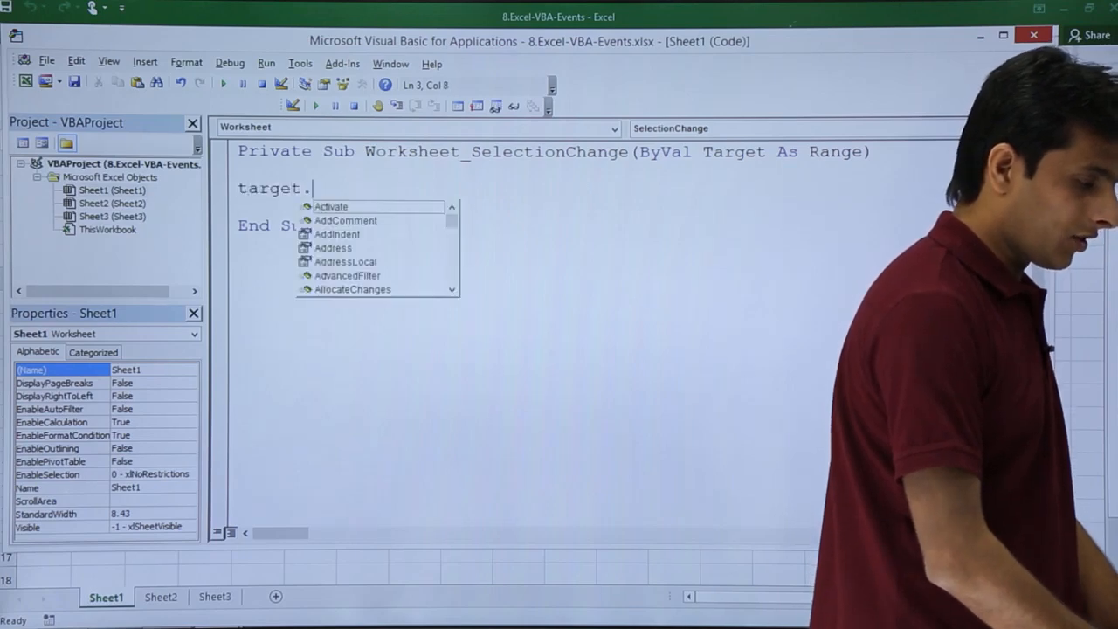
pyautogui.write('Interior.')
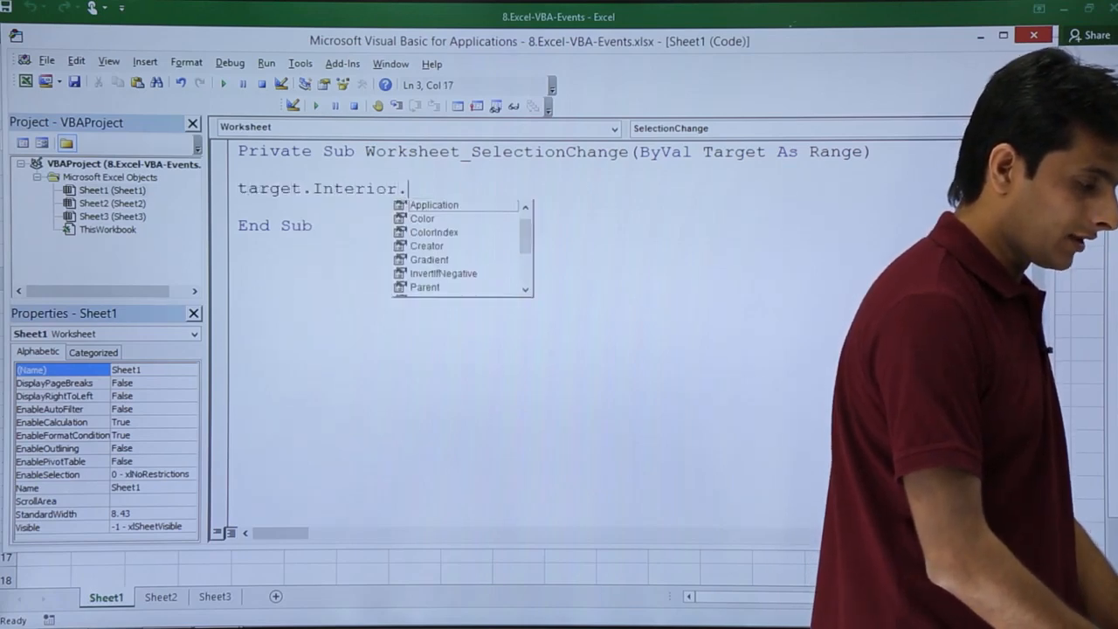
pyautogui.write('Color = vb')
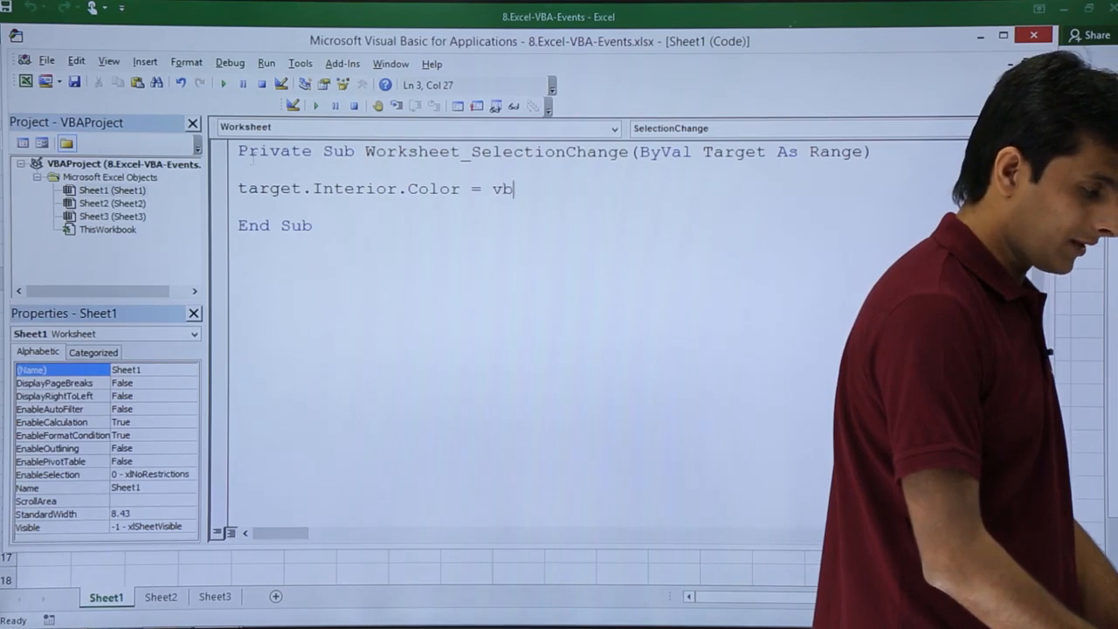
pyautogui.write('Red')
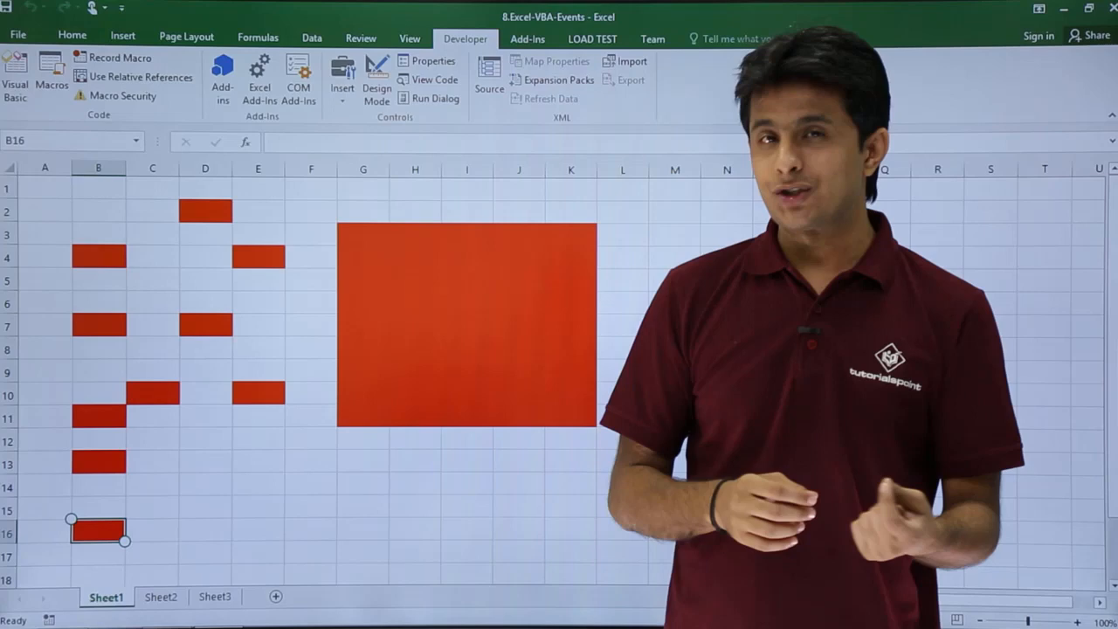
# Switch to Sheet2 to check whether the macro applies there
pyautogui.click(159, 597)
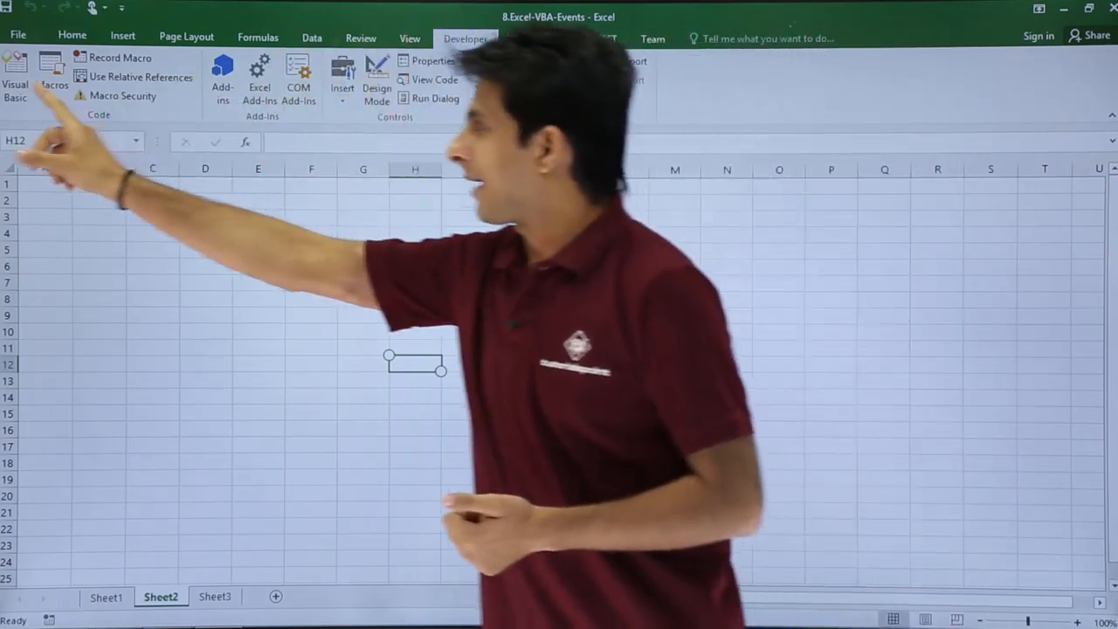
pyautogui.click(15, 74)
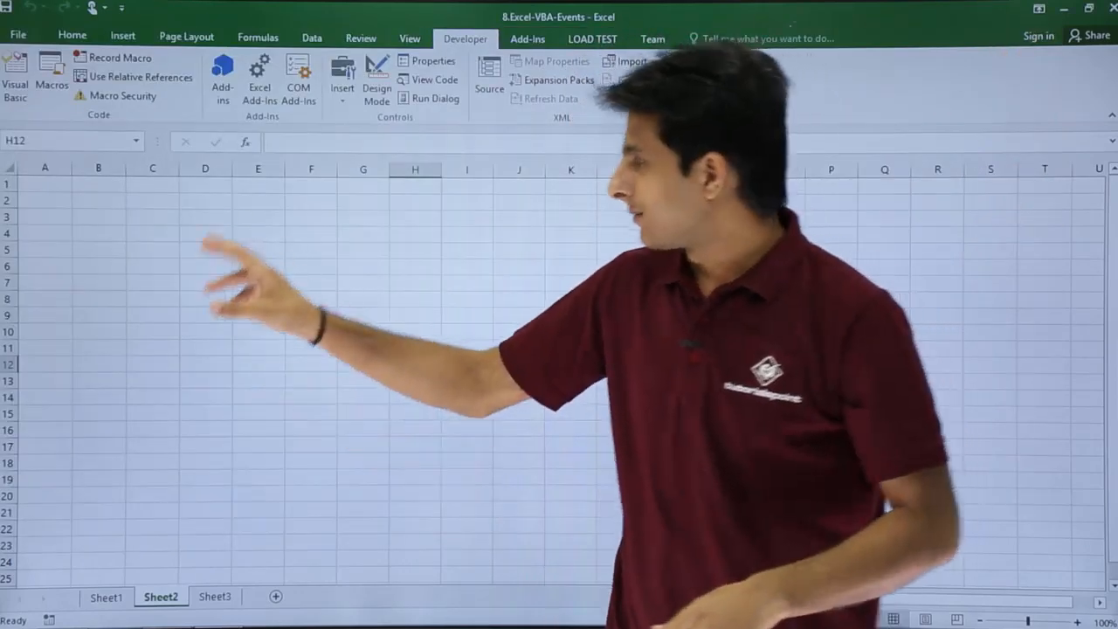
# Enter January in M1 on Sheet1 and fill the months down column M
pyautogui.click(106, 596)
pyautogui.write('Ja')
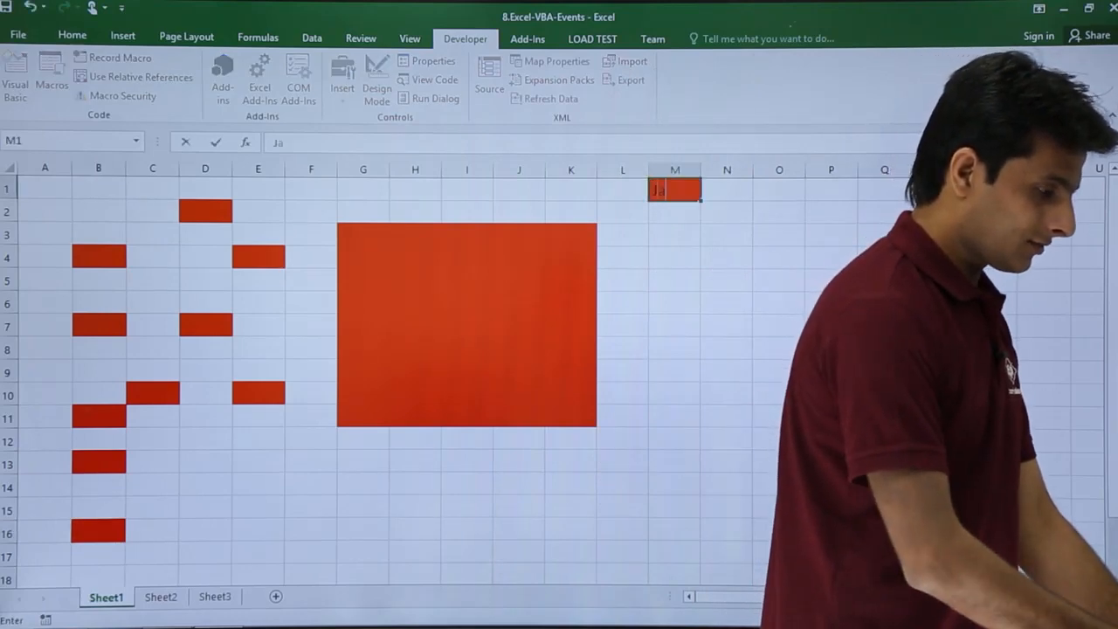
pyautogui.press('enter')
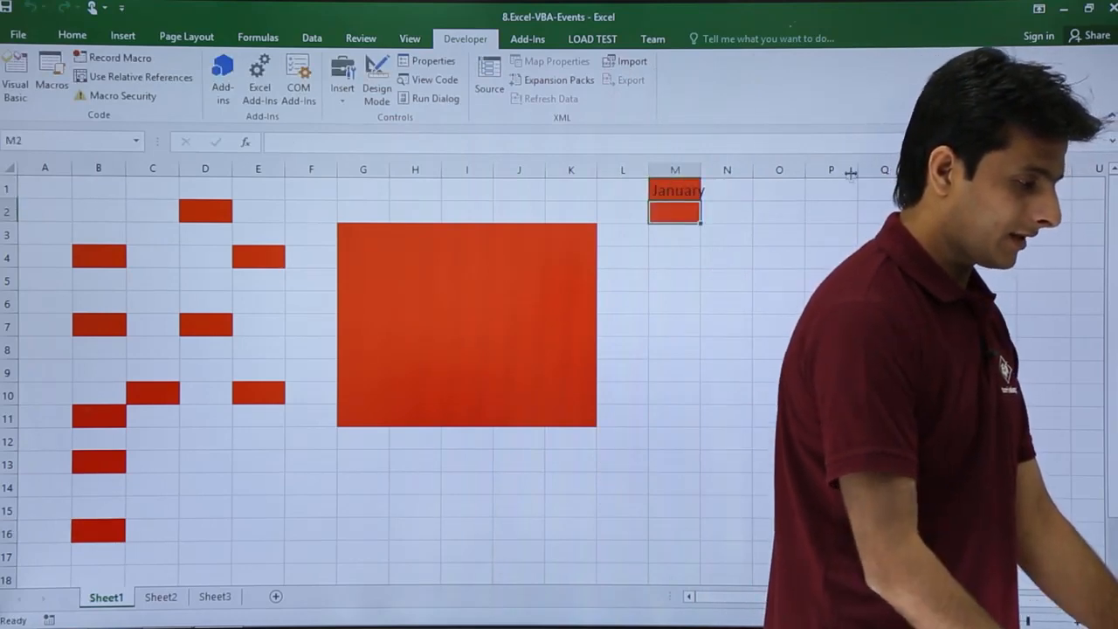
pyautogui.click(674, 190)
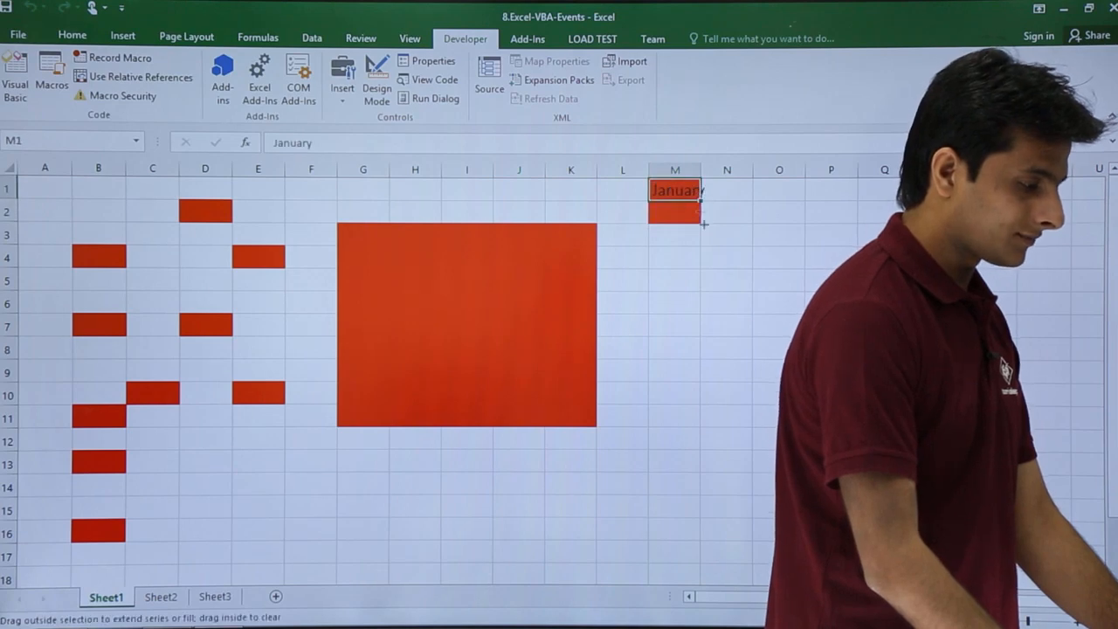
pyautogui.moveTo(677, 214); pyautogui.dragTo(714, 418)
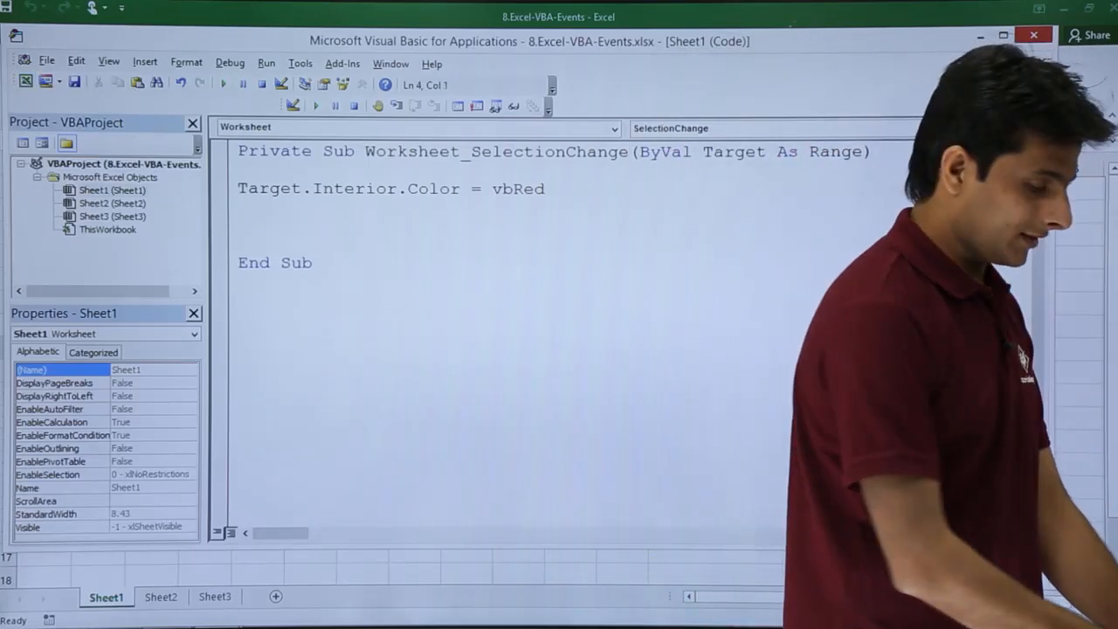
# Add Target.Font.Color = vbYellow below the interior colour line
pyautogui.write('target.')
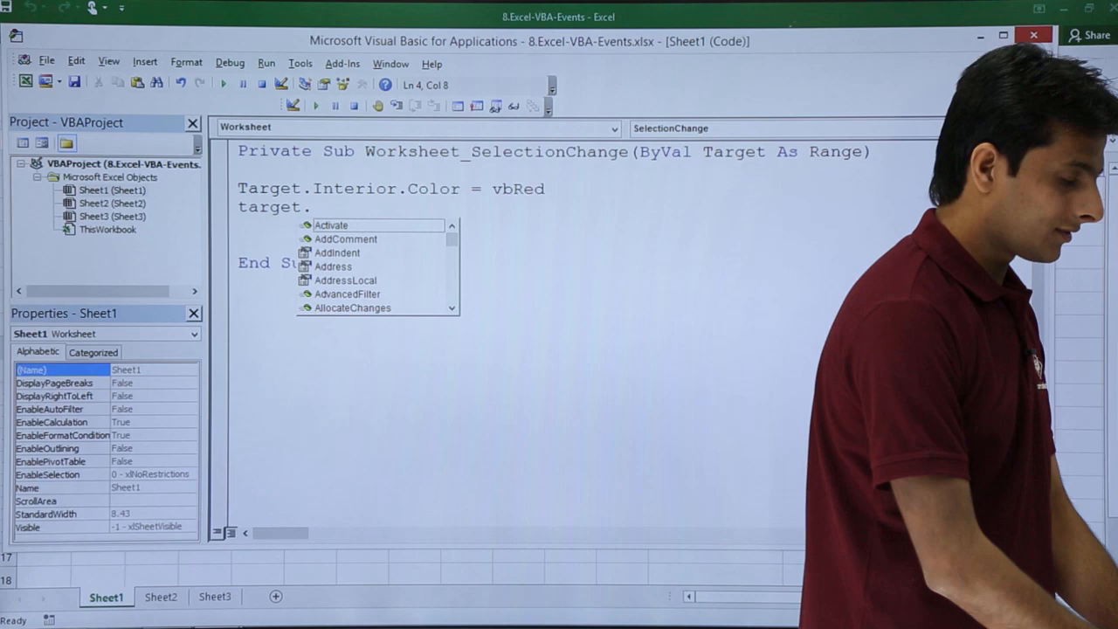
pyautogui.write('fon')
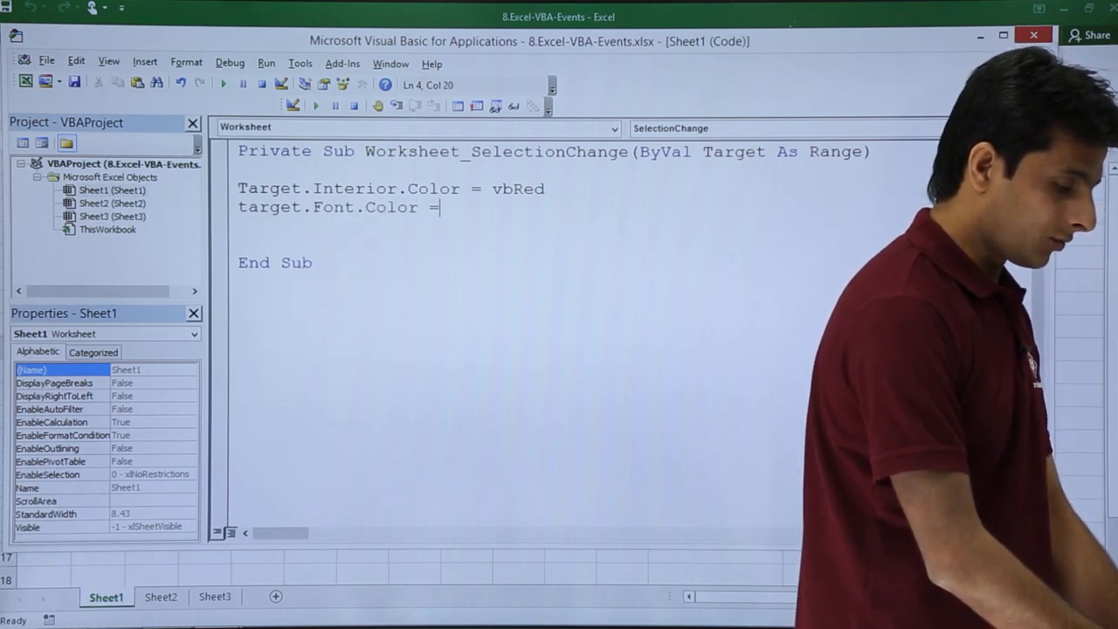
pyautogui.write('vbyelloow')
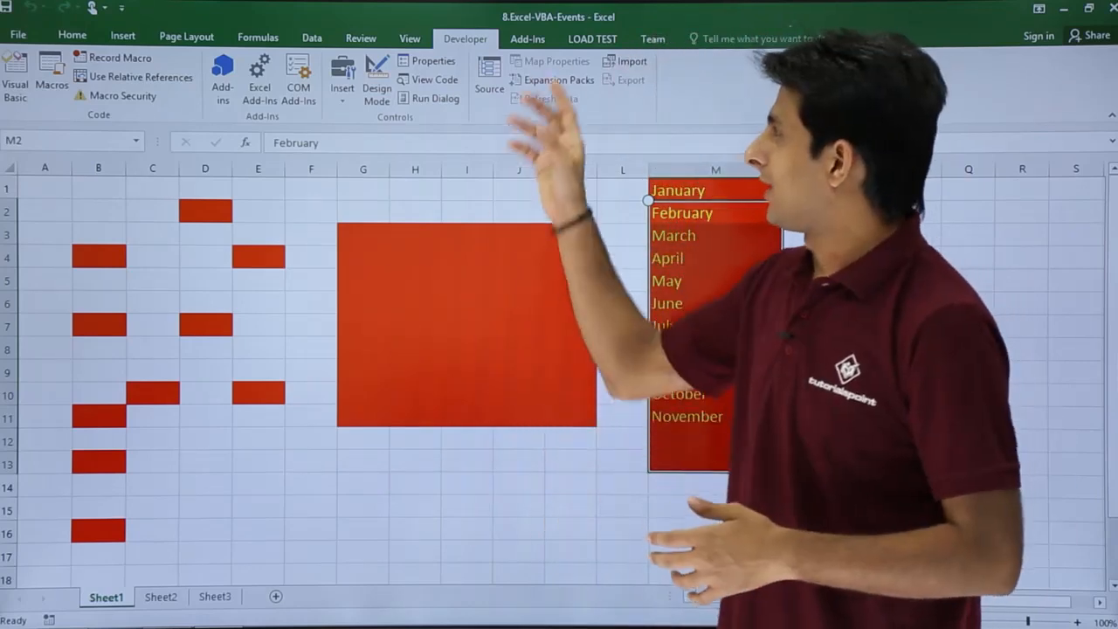
# Return to the Sheet1 macro code in the VBA editor
pyautogui.click(434, 79)
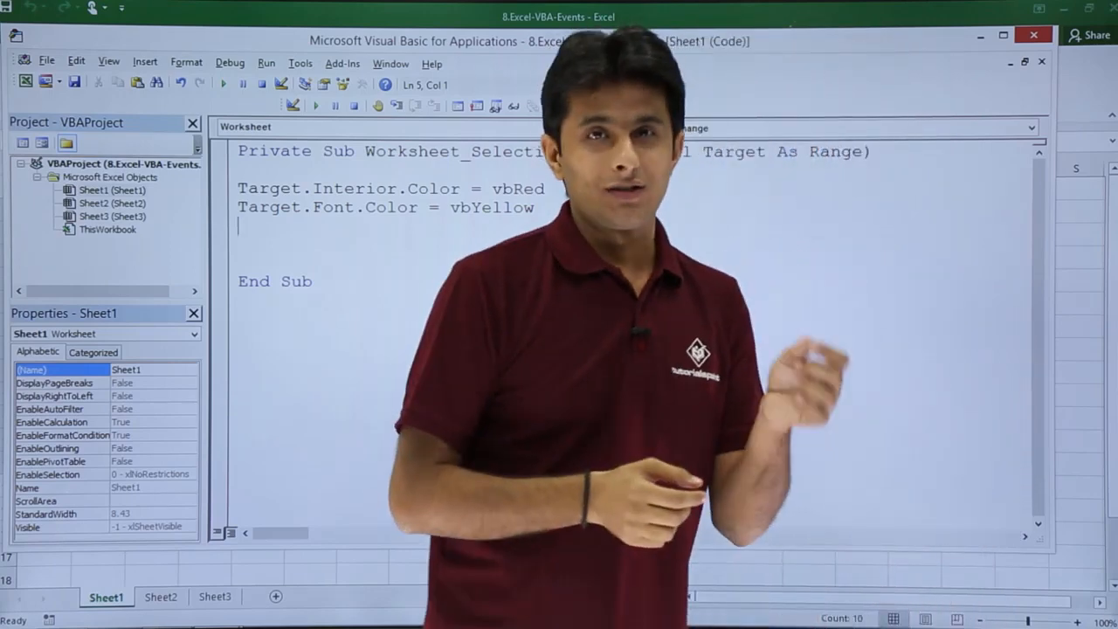
# Show the procedure dropdown listing Sheet1's worksheet events
pyautogui.click(1031, 127)
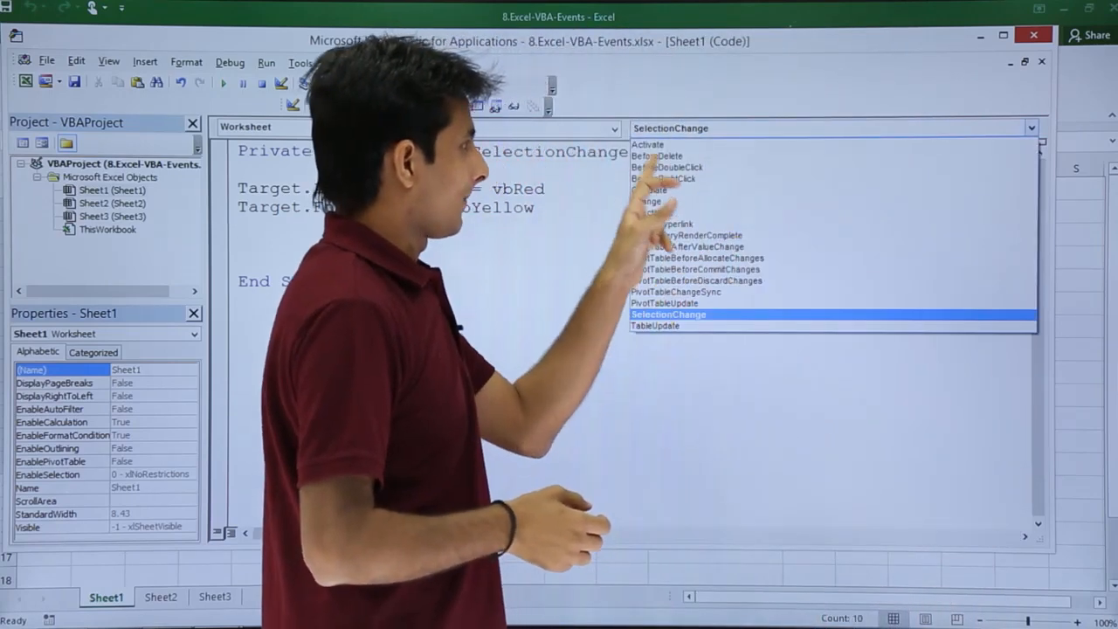